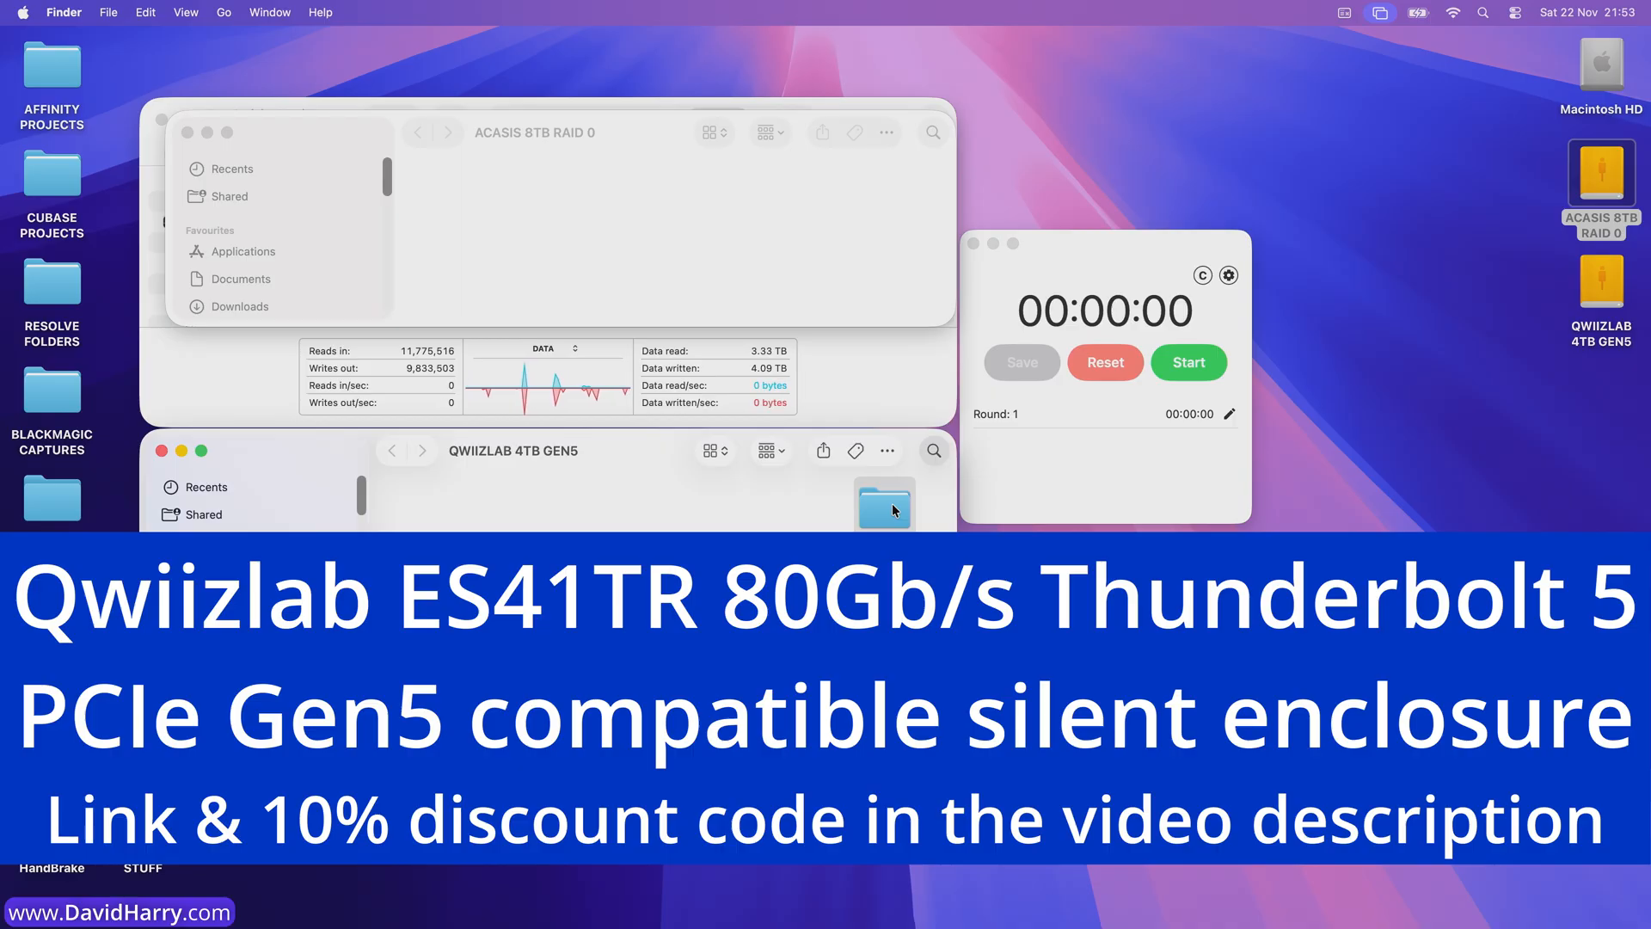
Get Info on the 1TB TEST FOLDER to confirm it holds 1 TB across 482 items.
right_click(885, 506)
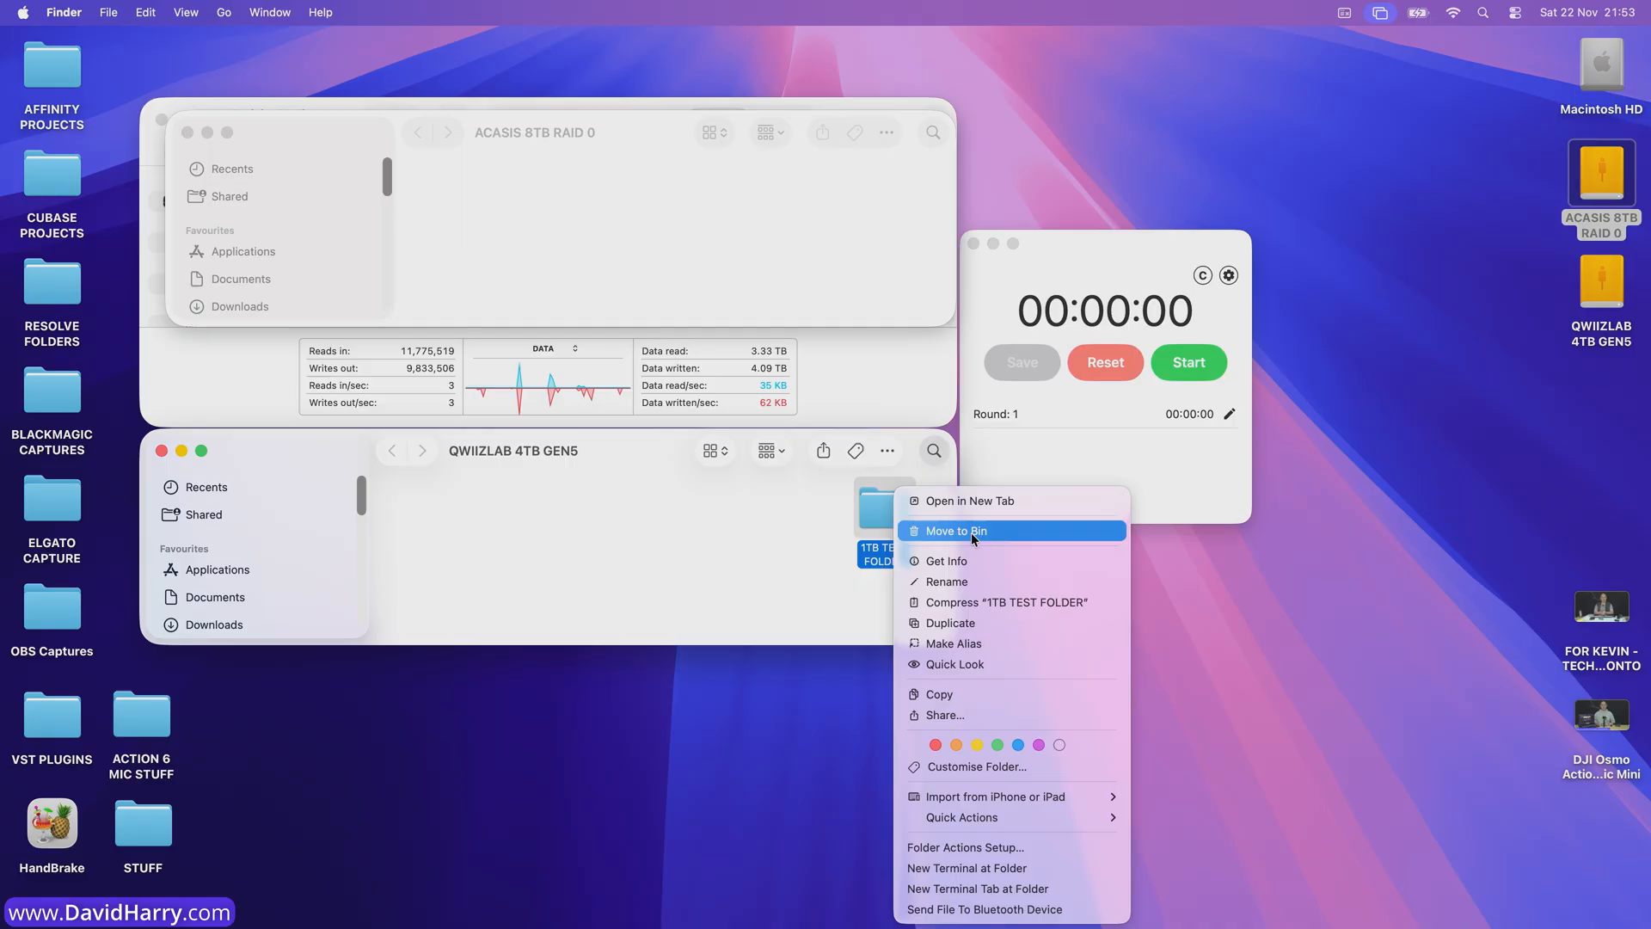
click(947, 560)
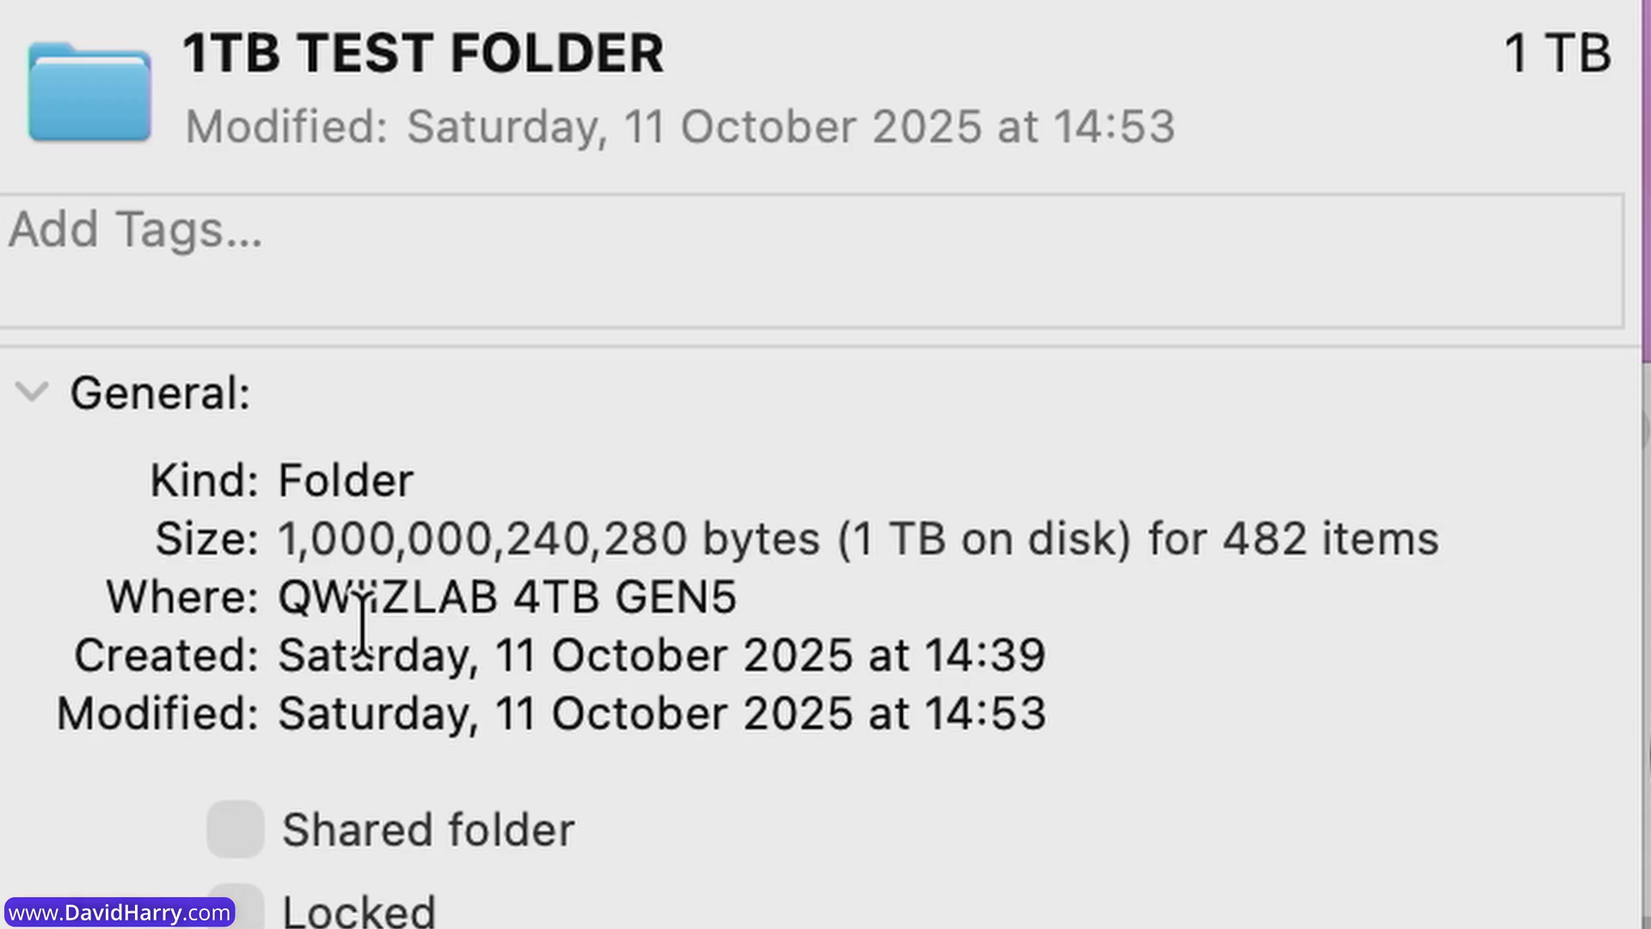
mouse_move(895, 670)
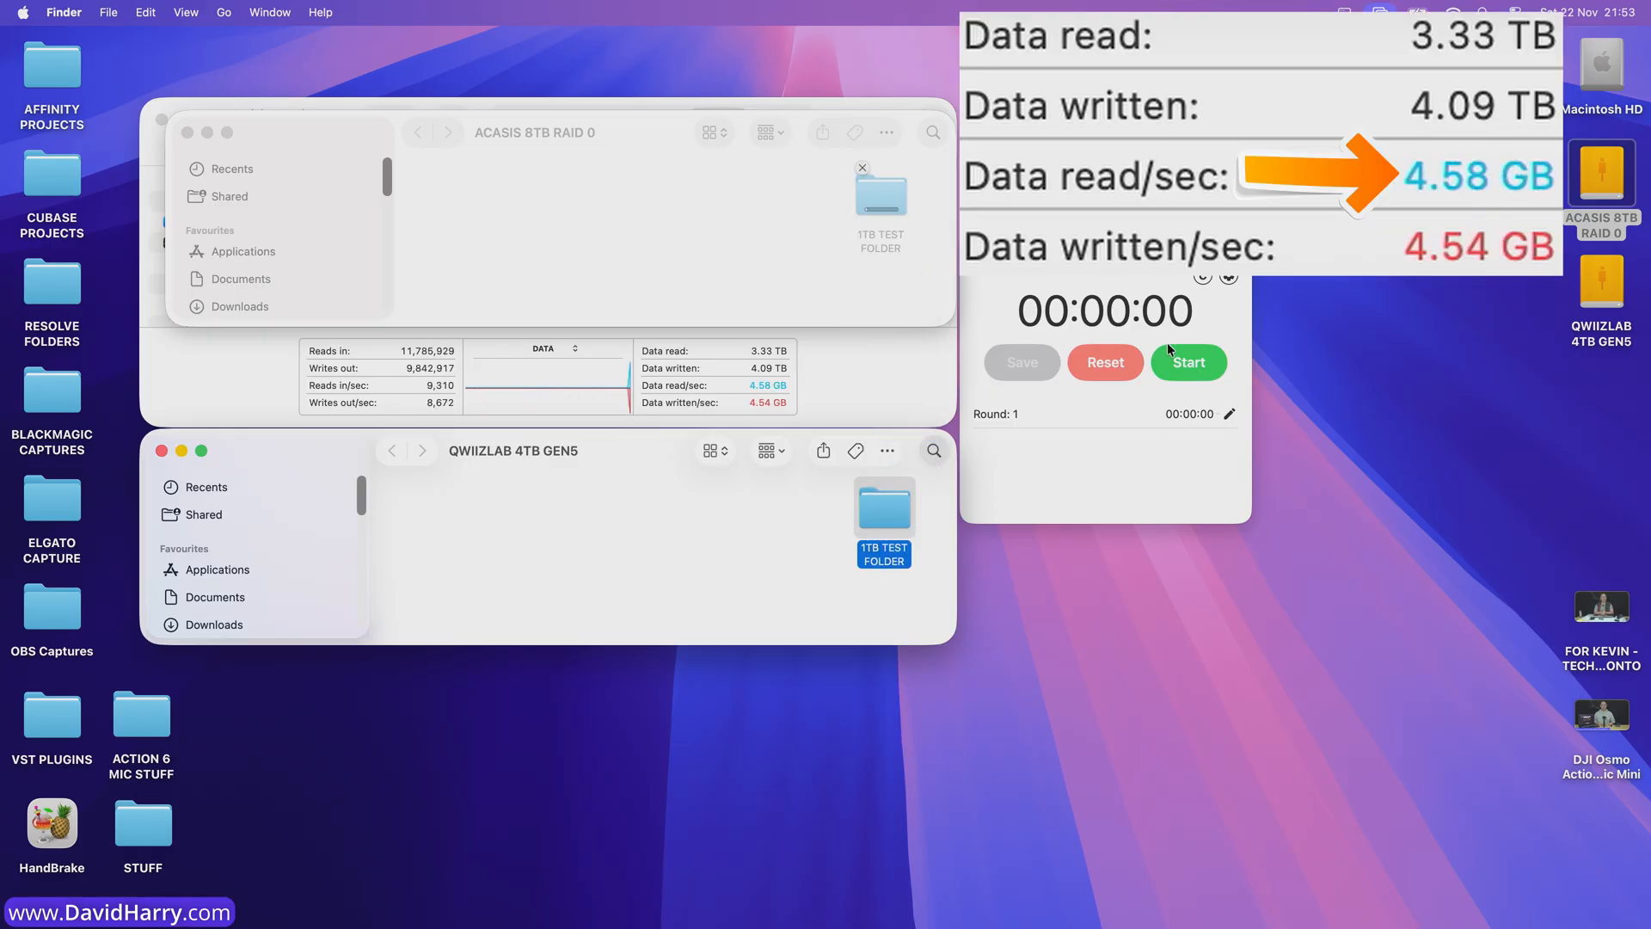
Start the Tempus stopwatch while the folder copies to the ACASIS 8TB RAID 0 drive.
click(1188, 362)
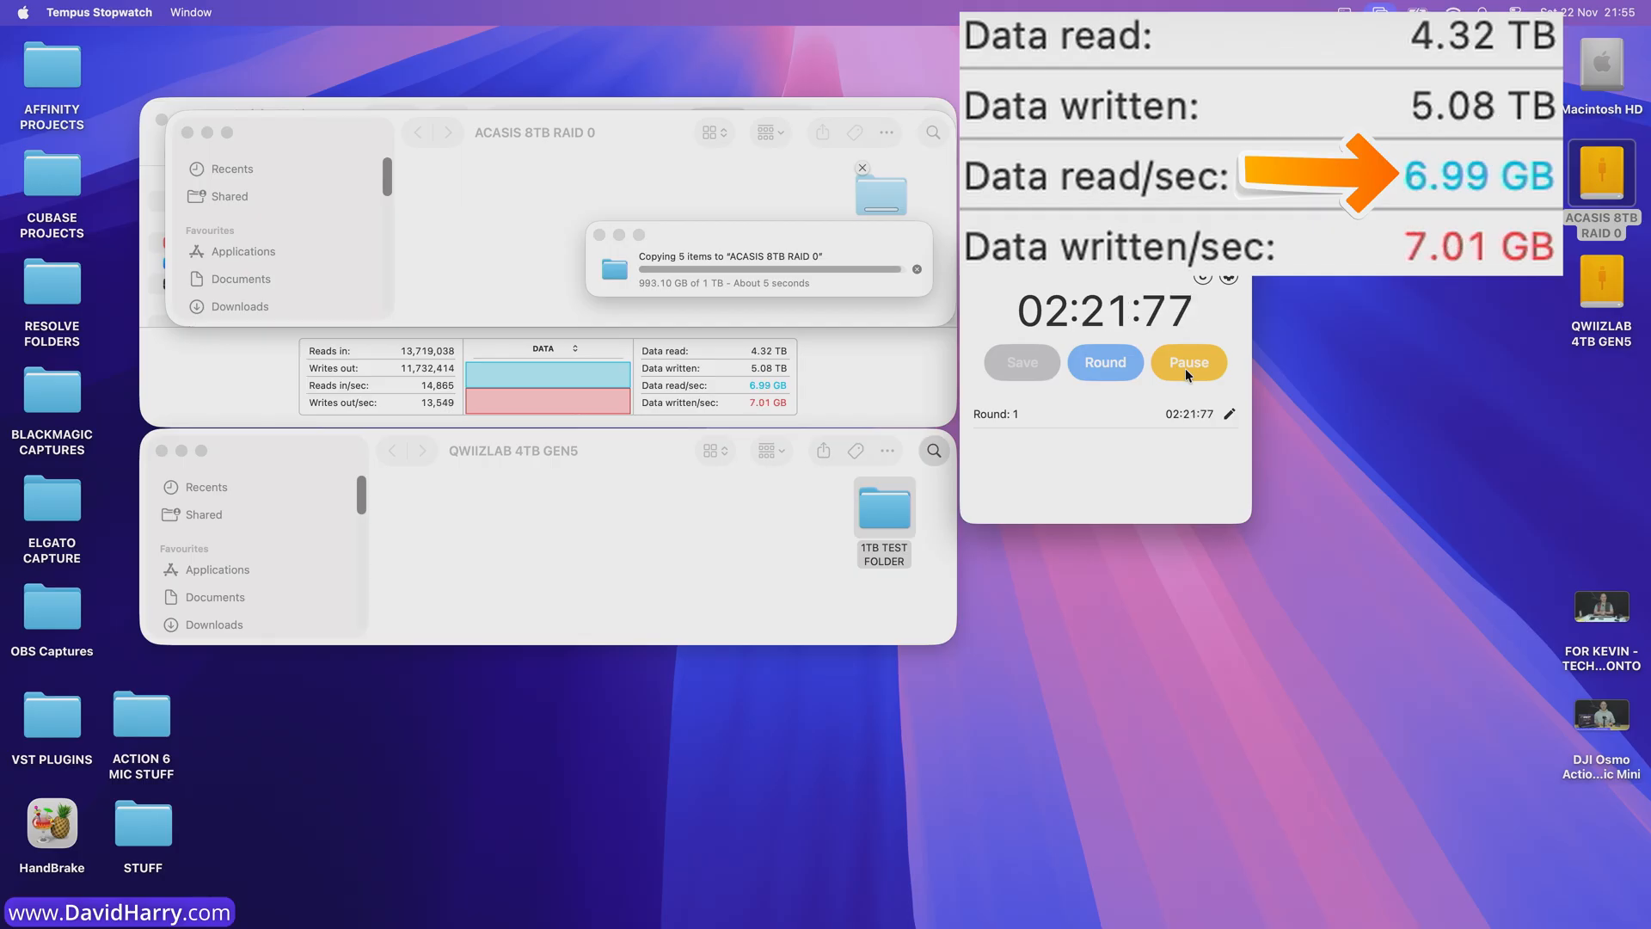
Pause the stopwatch at 02:23:27 when the copy finishes.
click(1188, 363)
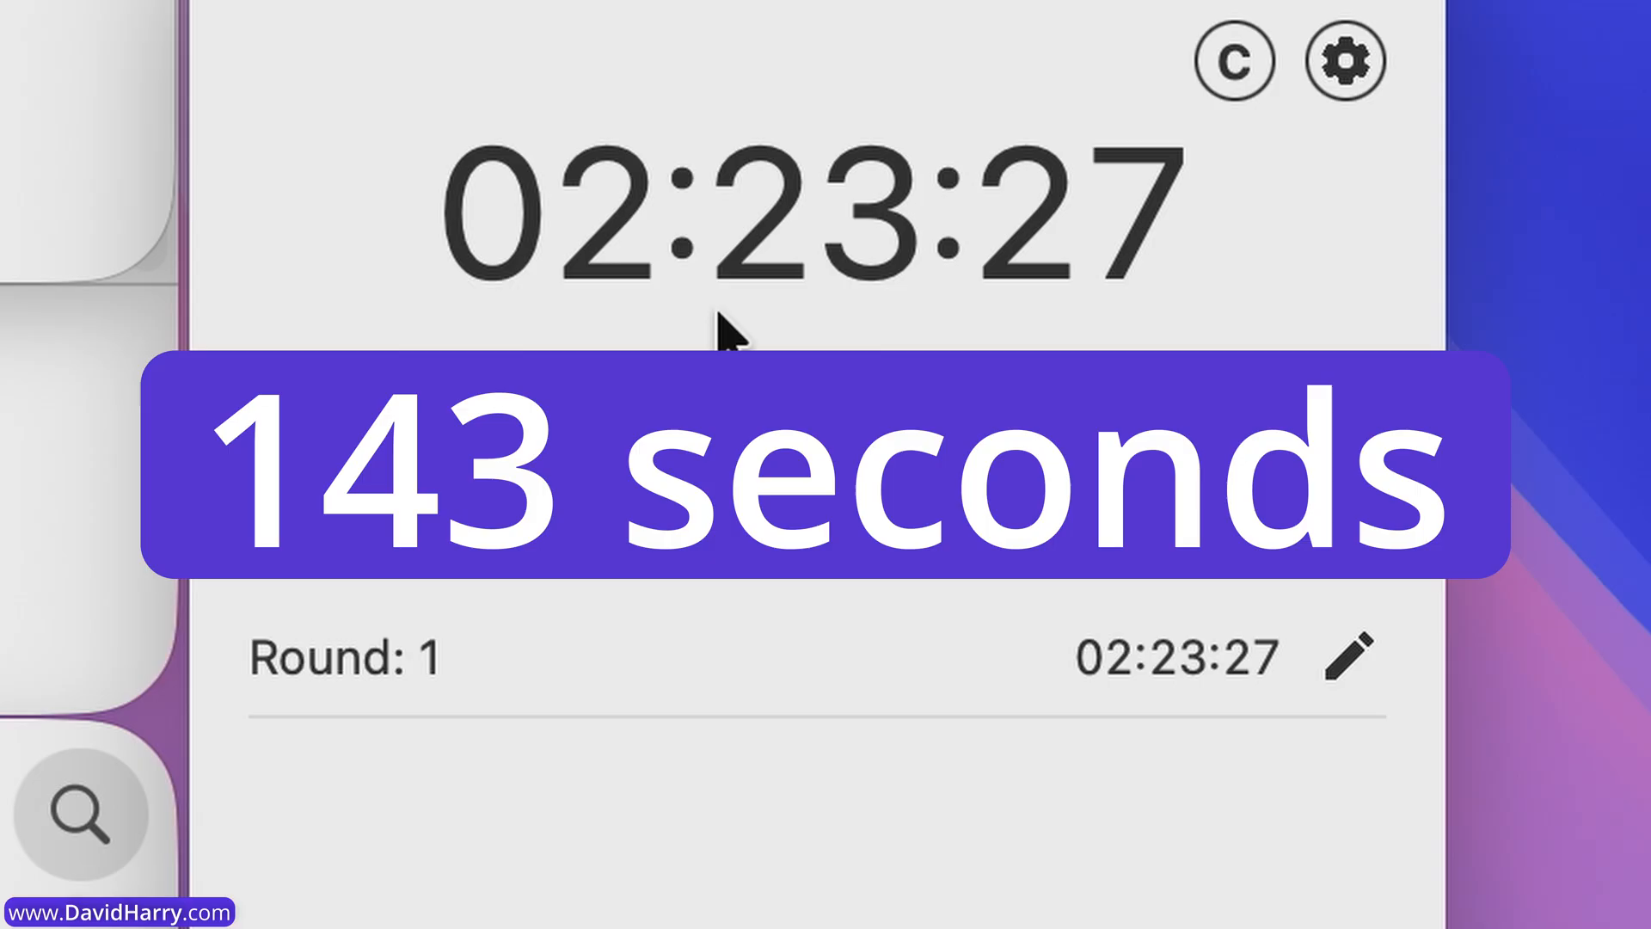
mouse_move(874, 321)
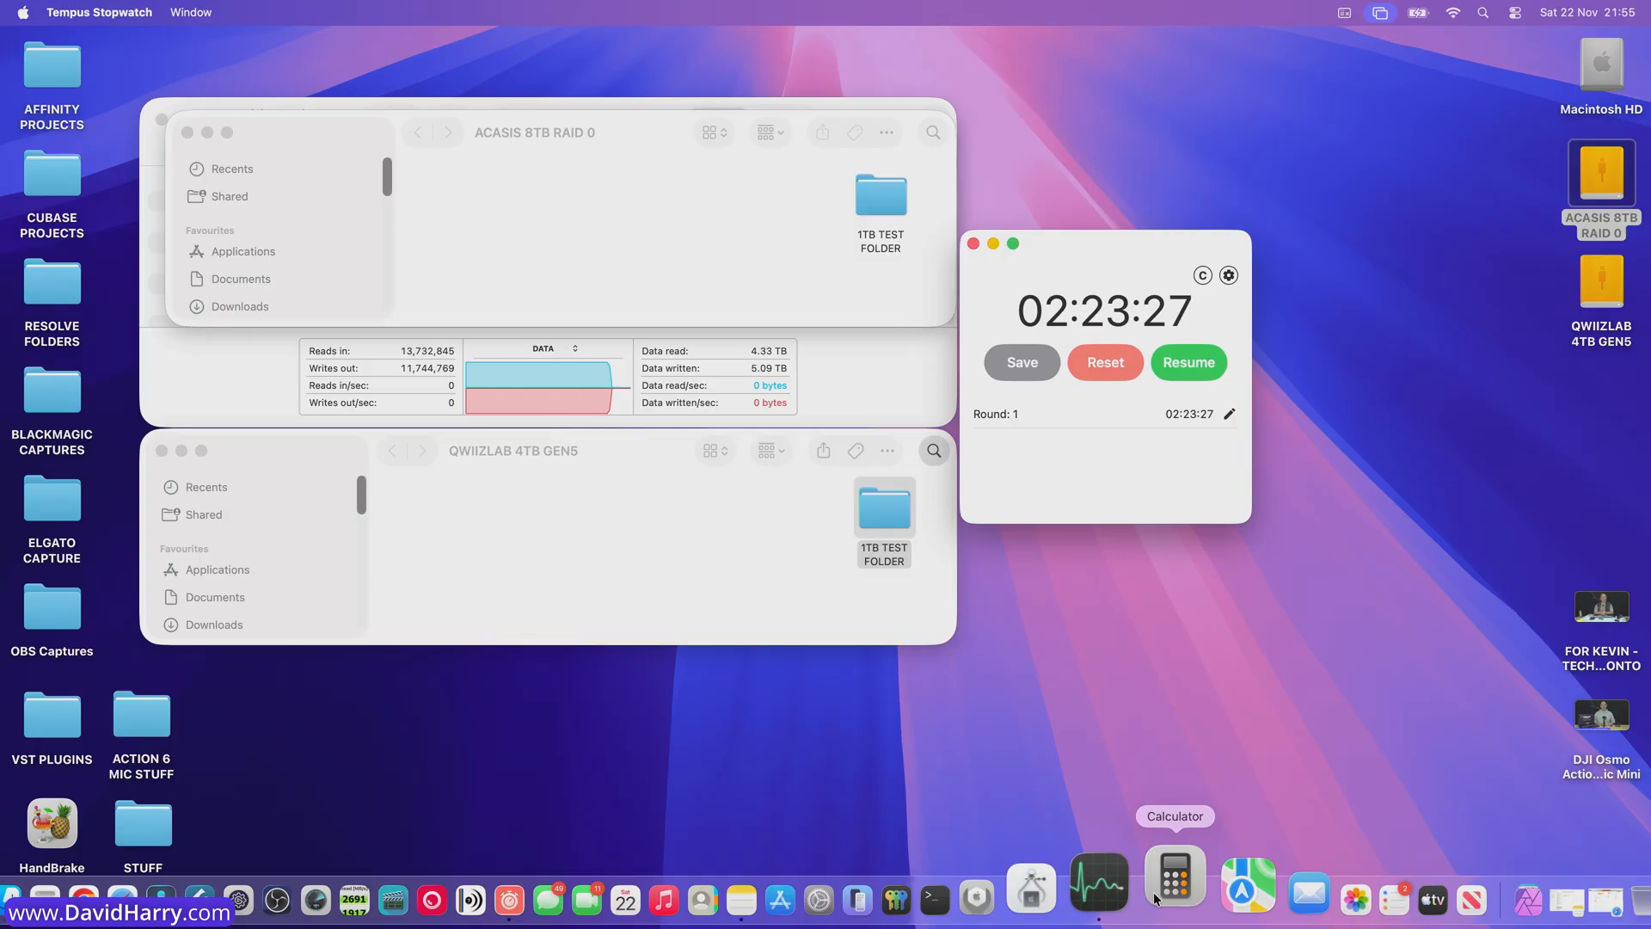
In Calculator, compute 1,000,000 ÷ 143 seconds for the read speed.
click(1173, 873)
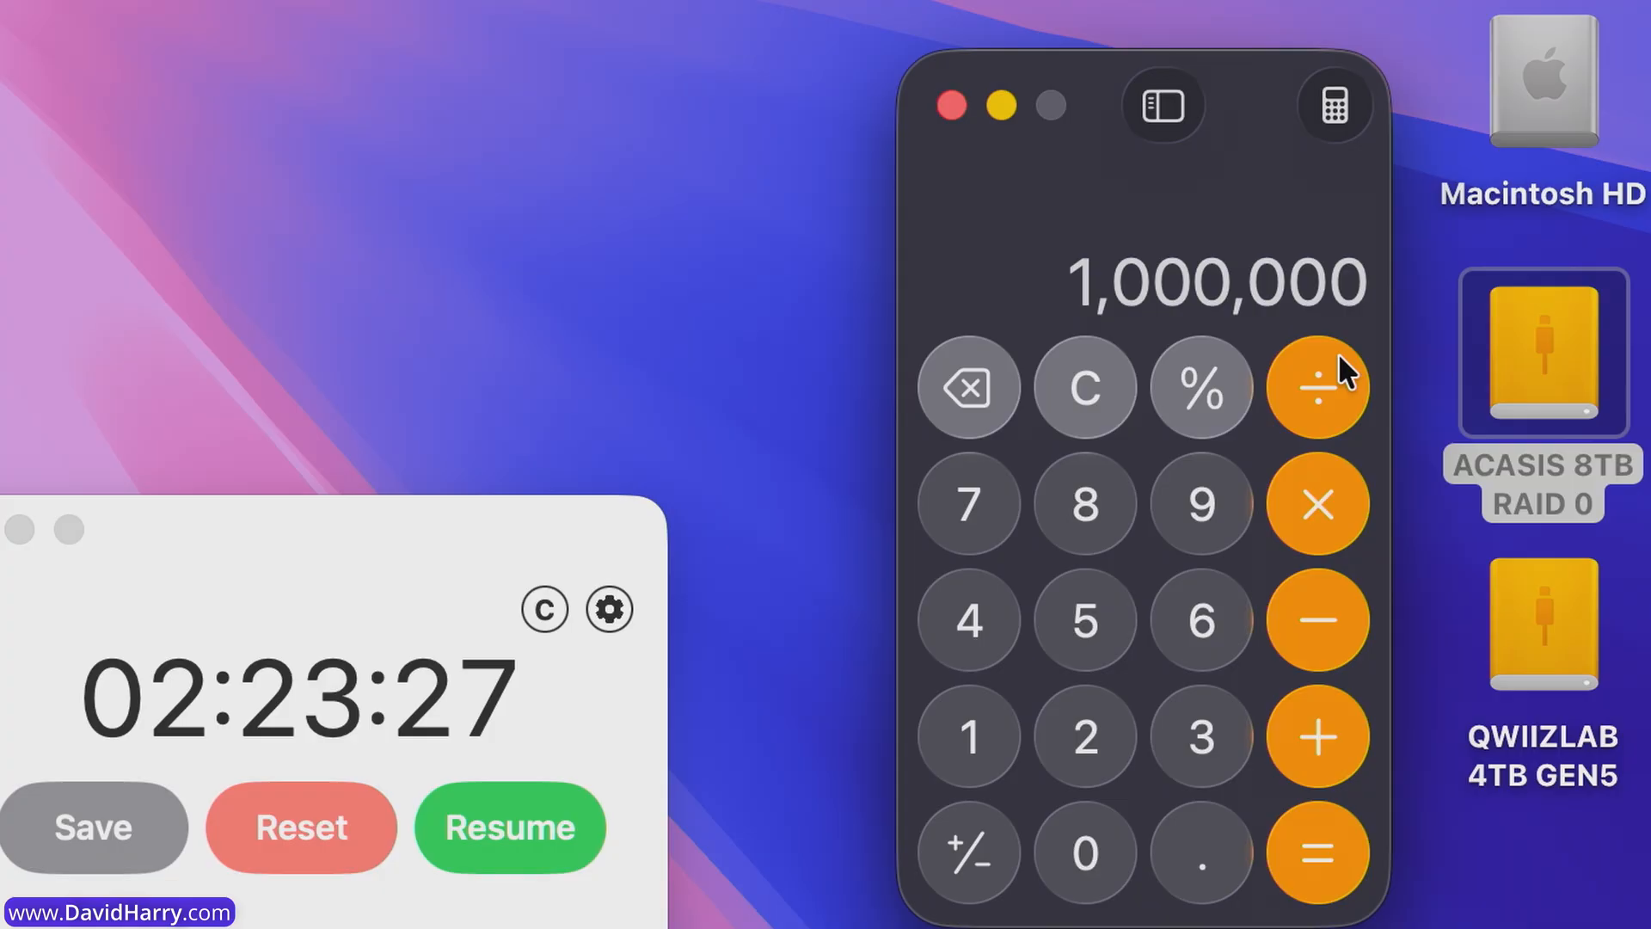
click(1318, 388)
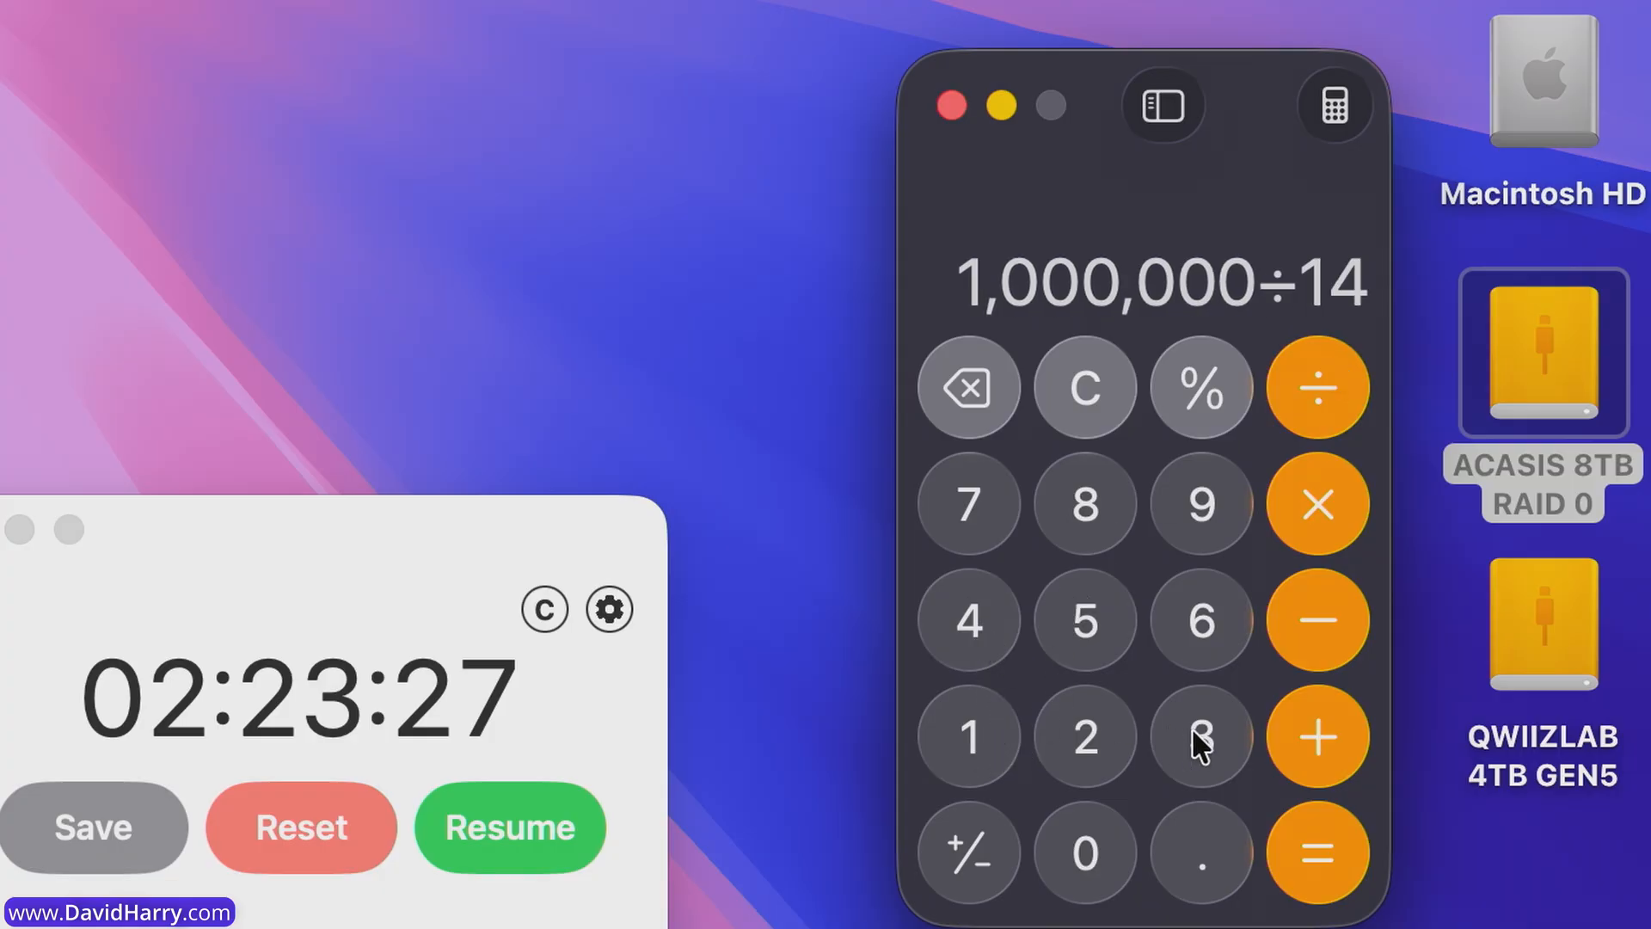
click(1318, 851)
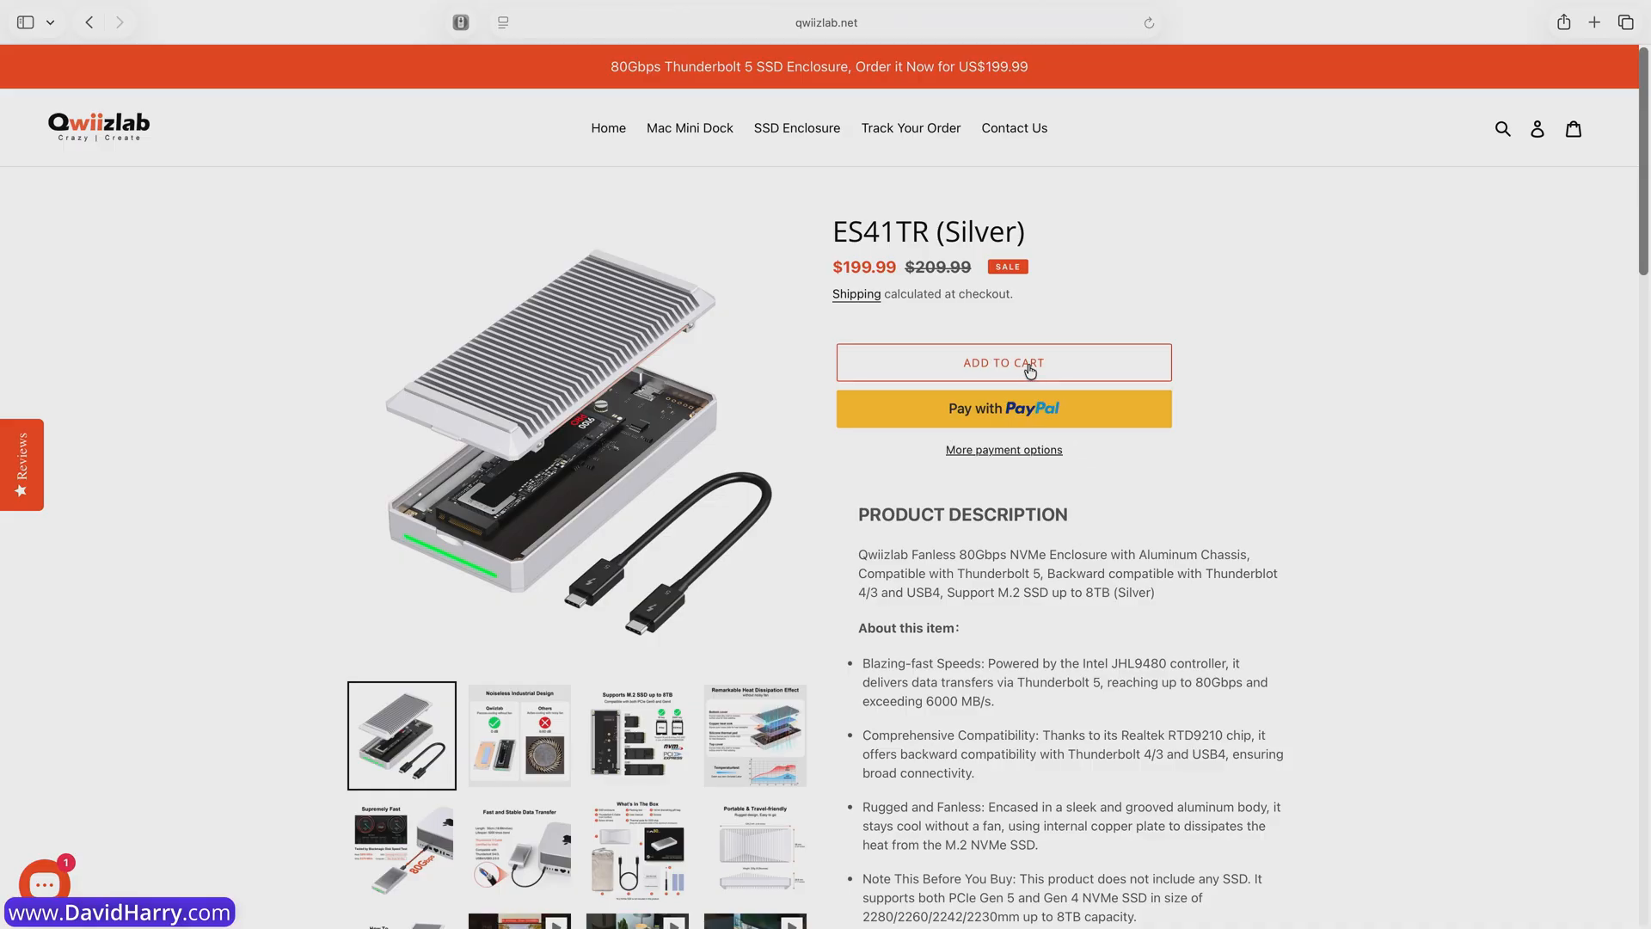
Add the ES41TR (Silver) enclosure to the cart and view the $199.99 cart.
click(1003, 363)
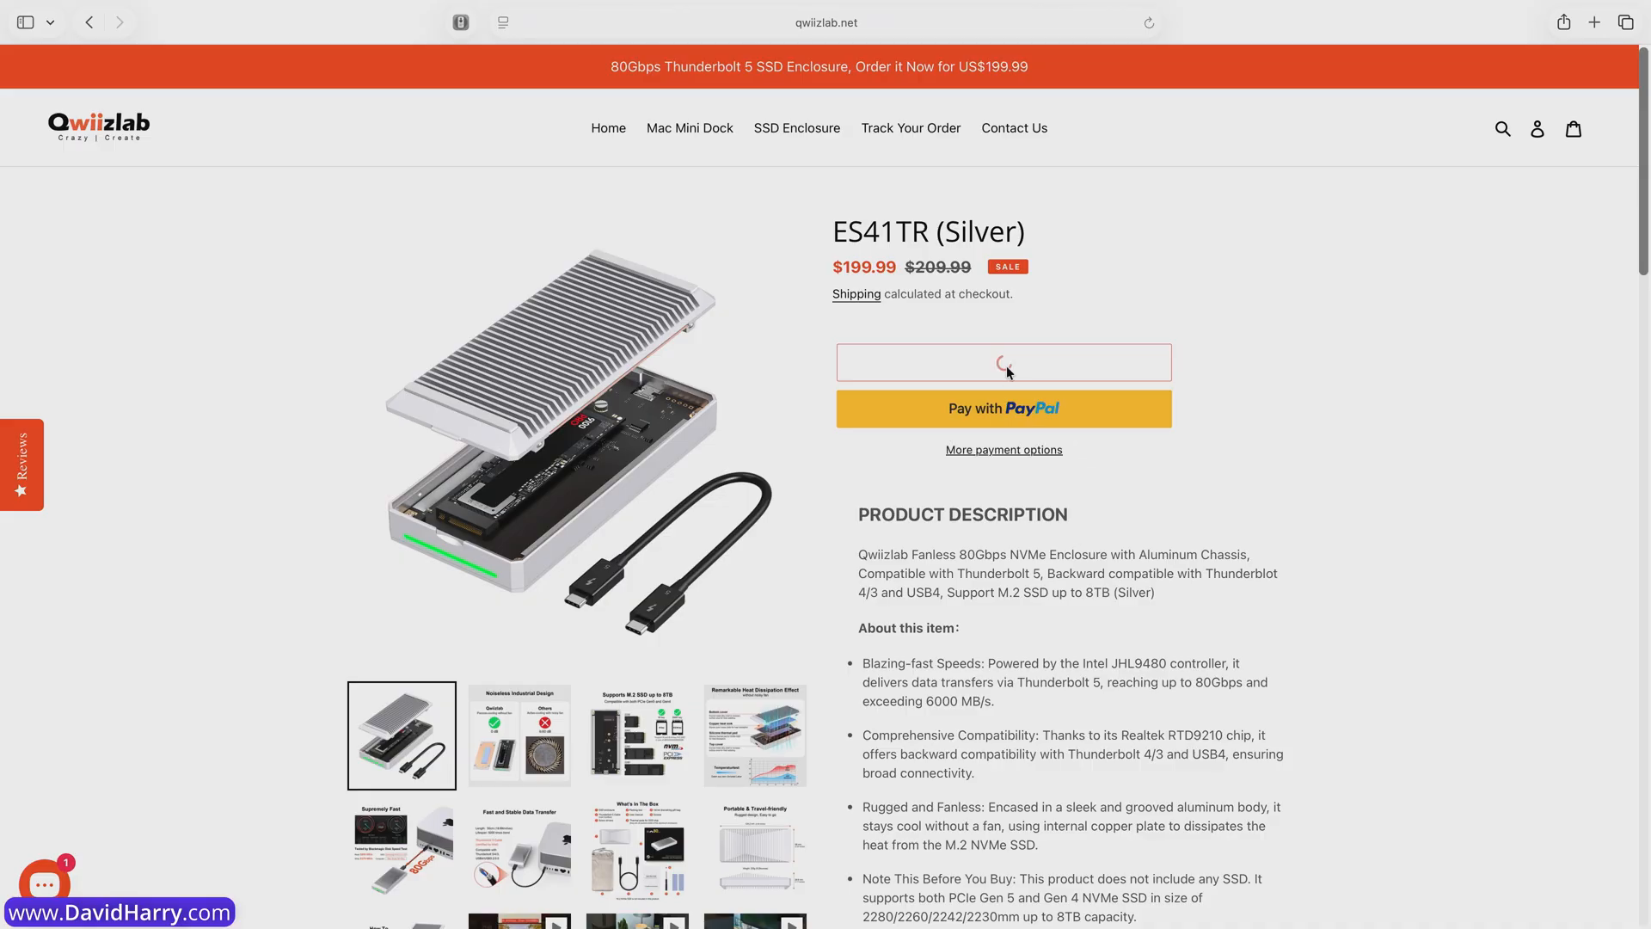
click(1001, 363)
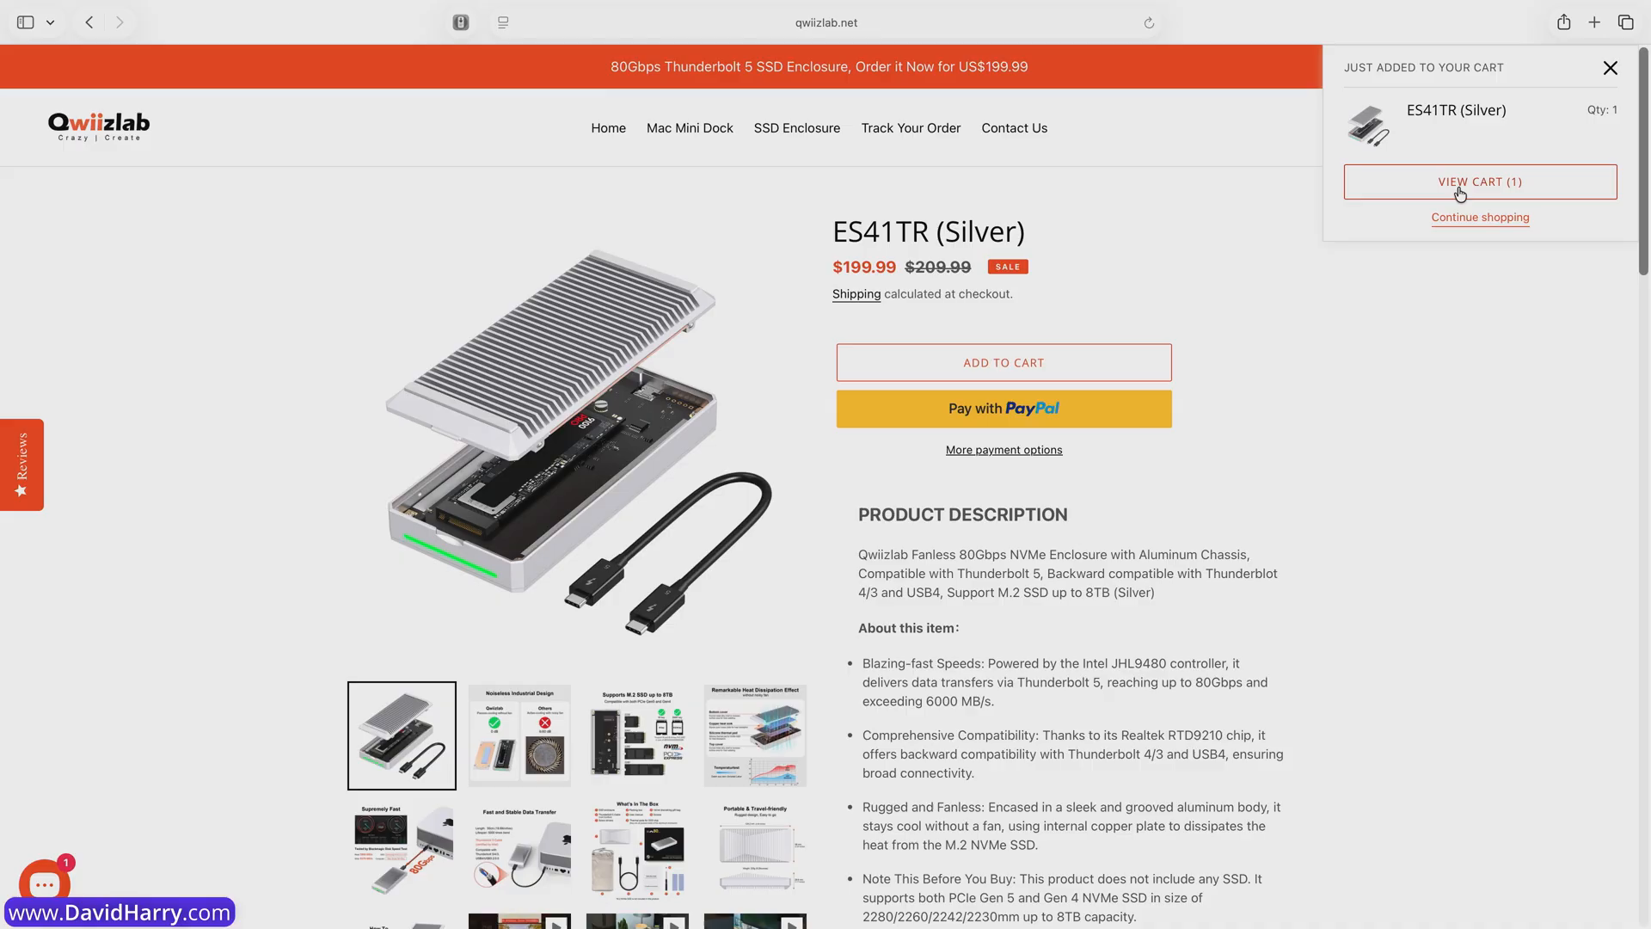
click(1479, 181)
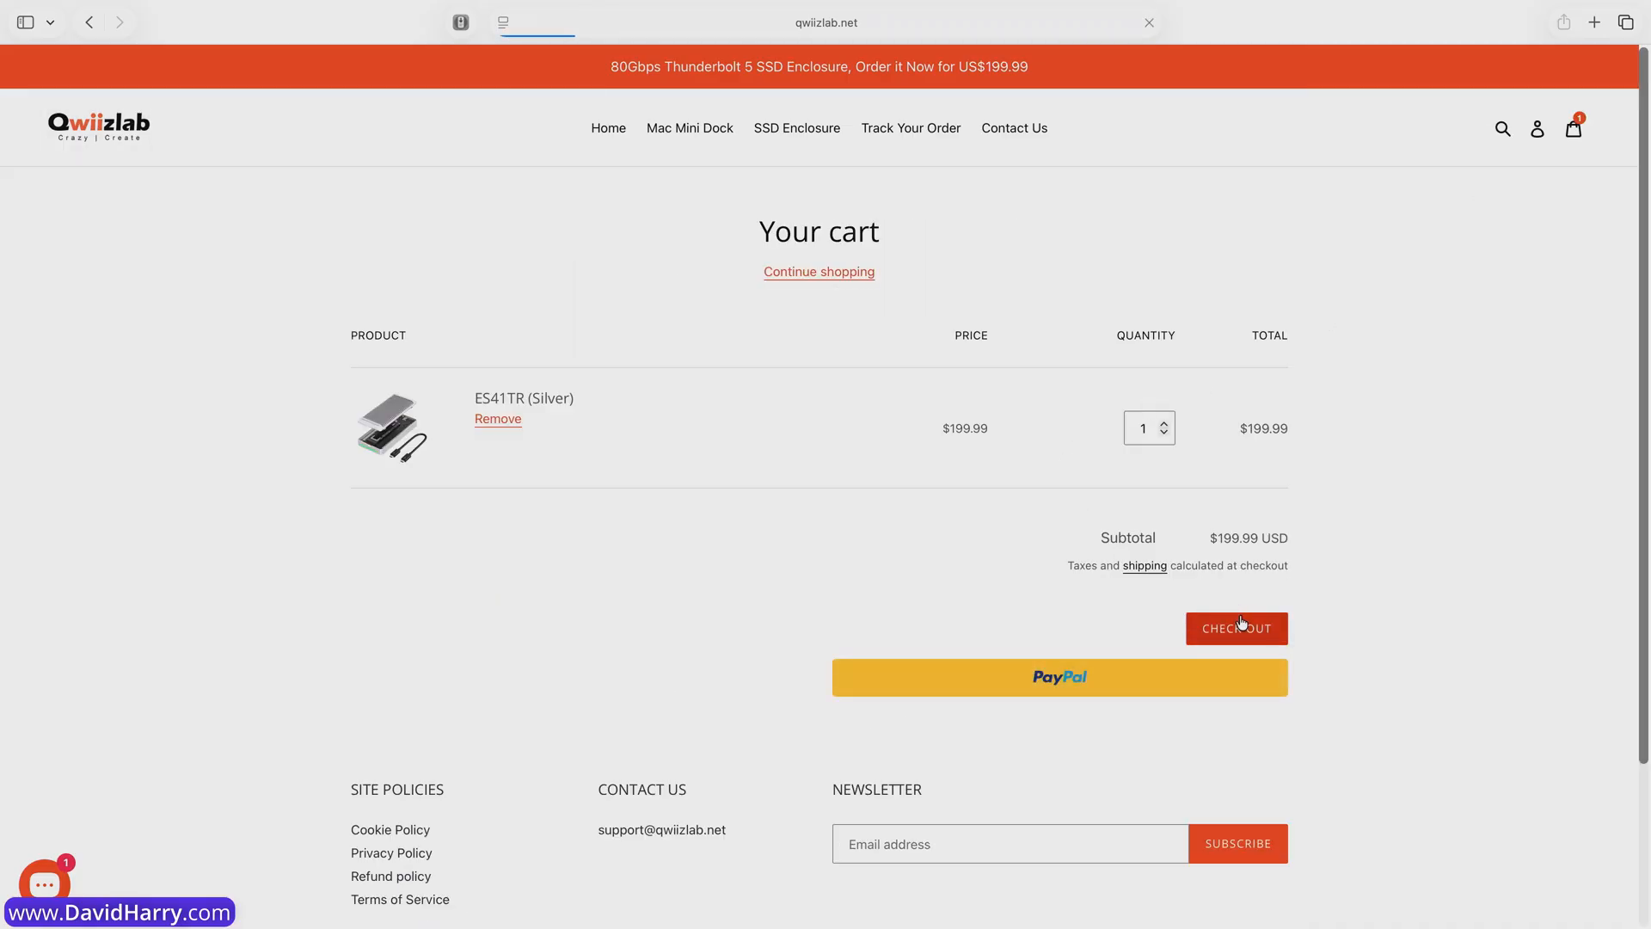
Check out and apply discount code DAVIDHARRY10, bringing the total to $180.00.
click(1237, 628)
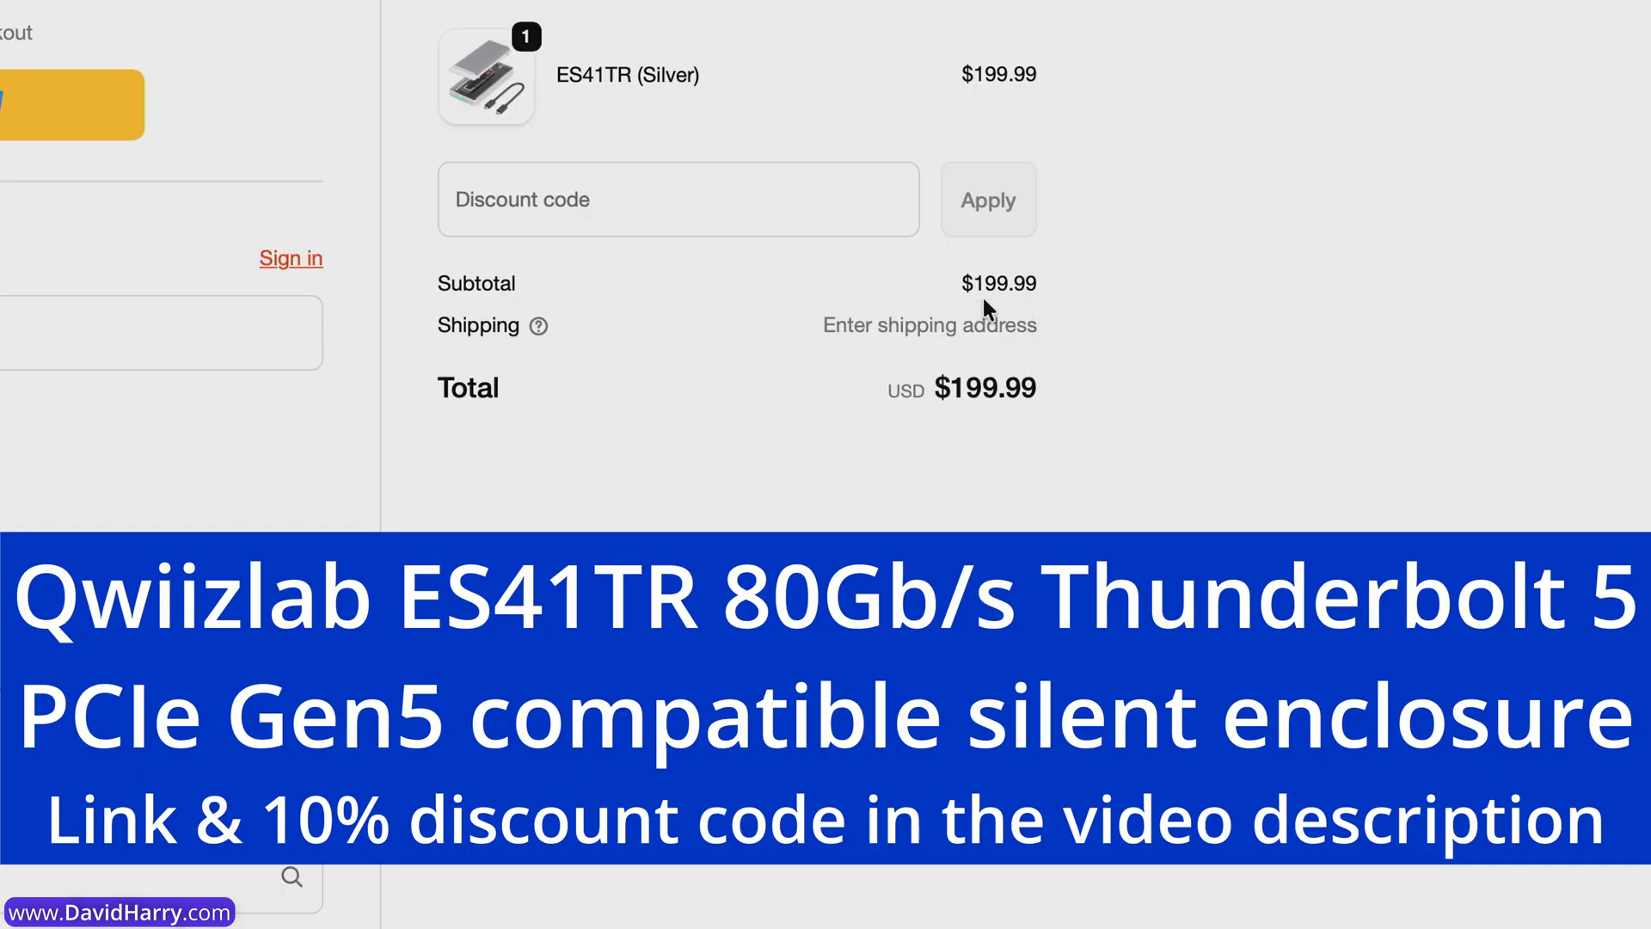
mouse_move(1019, 305)
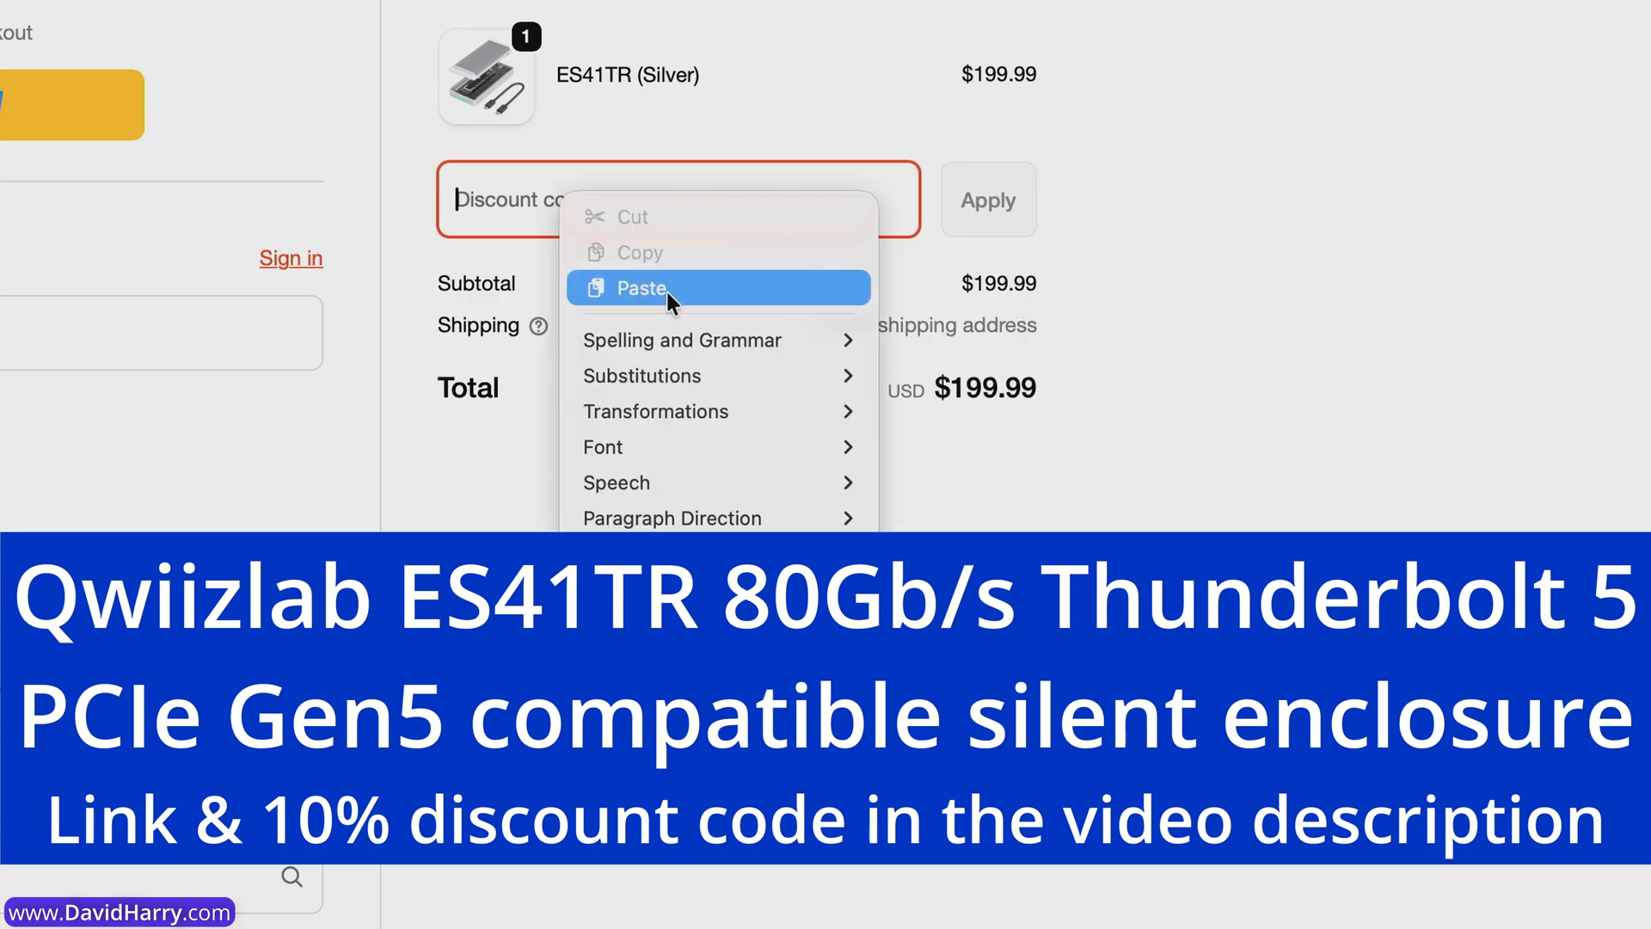
click(641, 287)
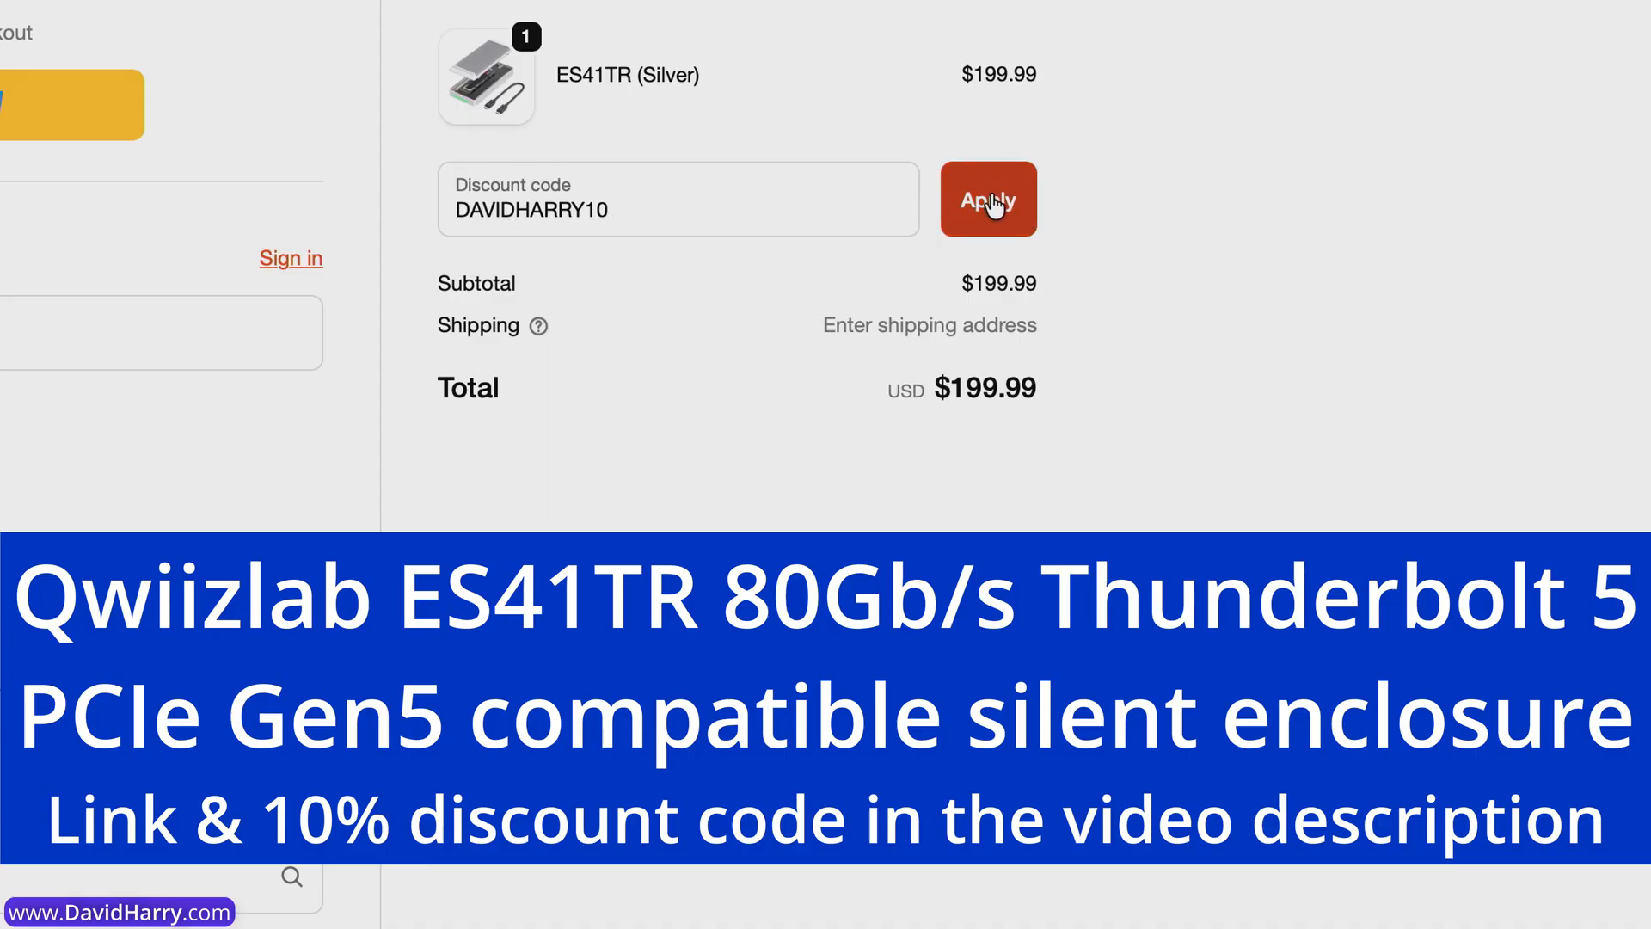
click(987, 198)
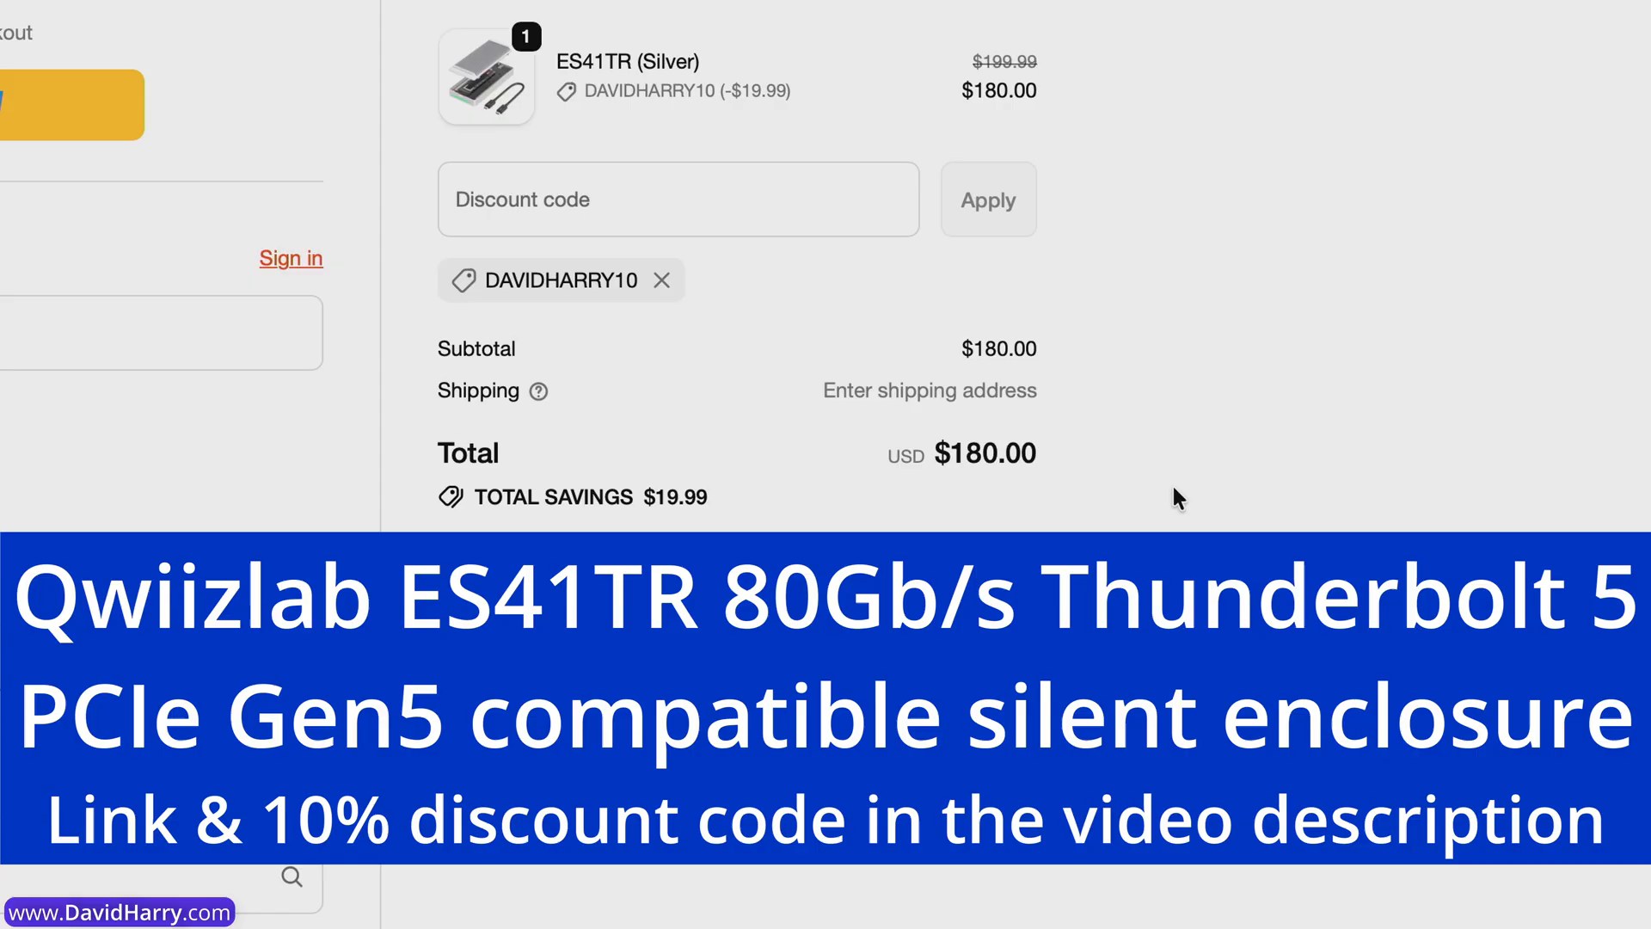
mouse_move(990, 504)
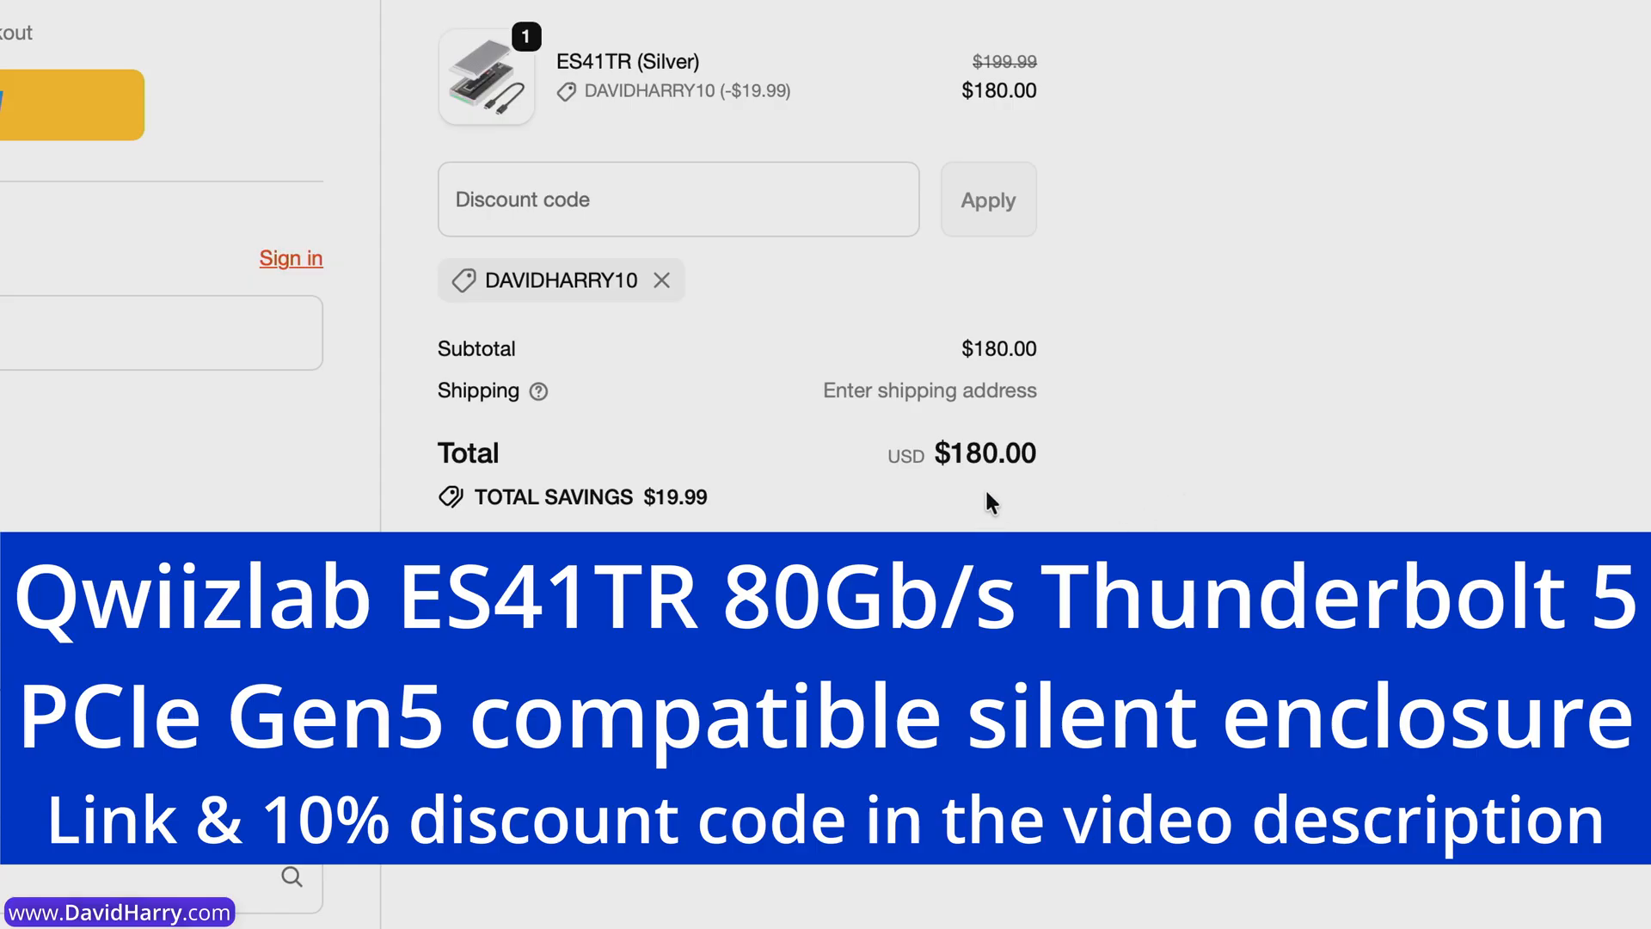
mouse_move(1019, 499)
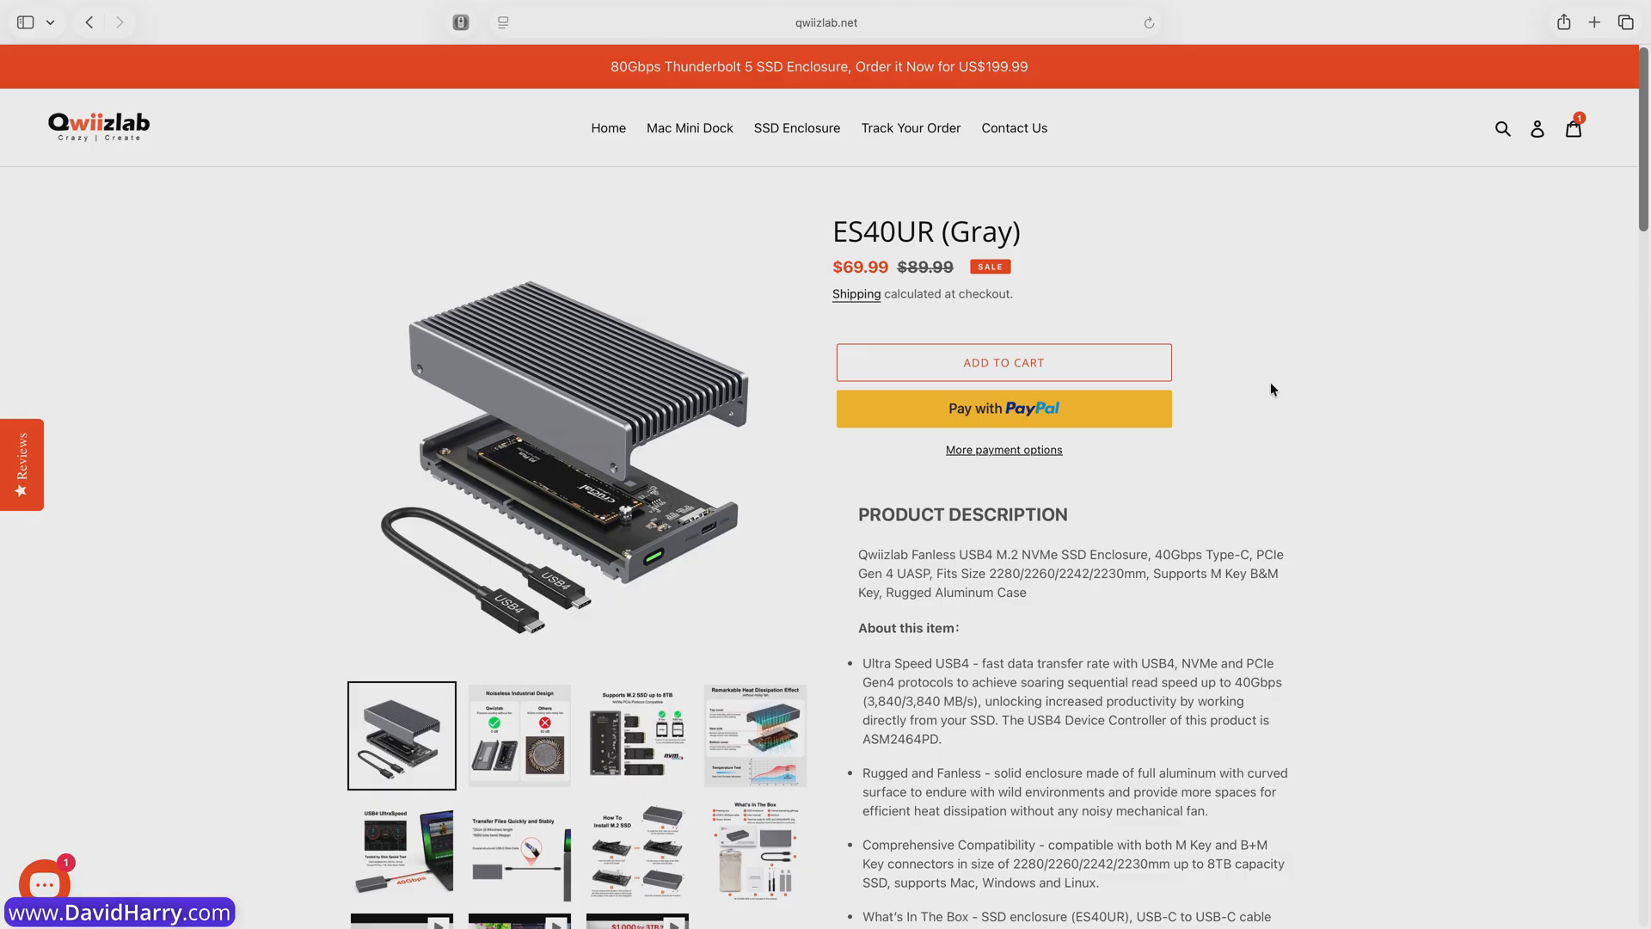
mouse_move(895, 265)
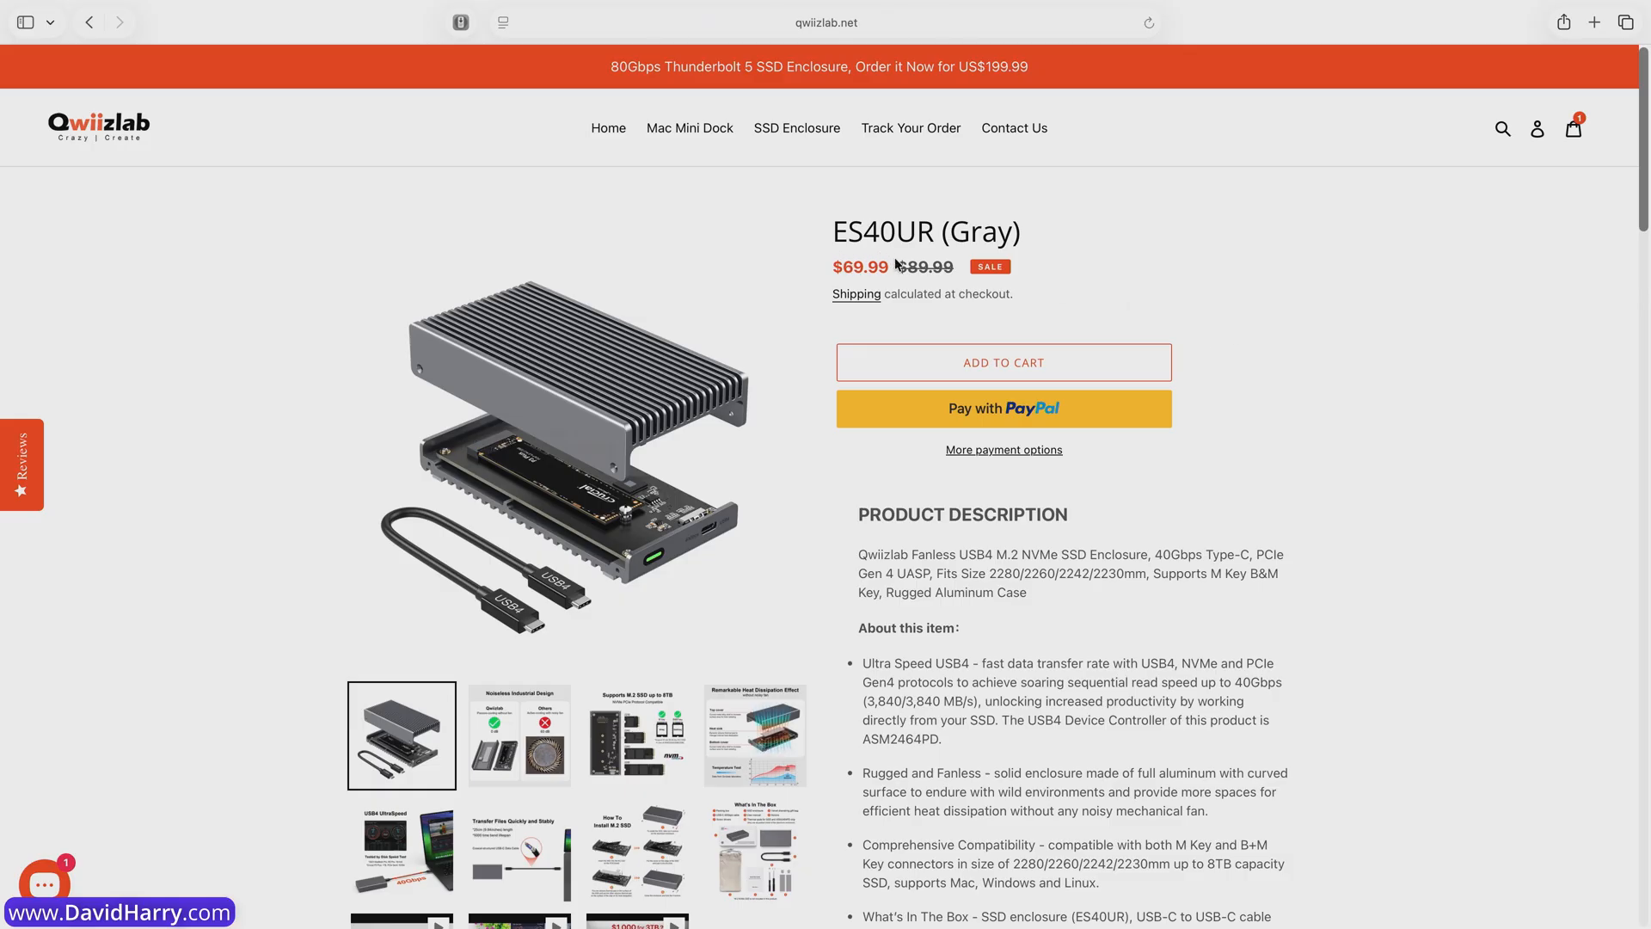